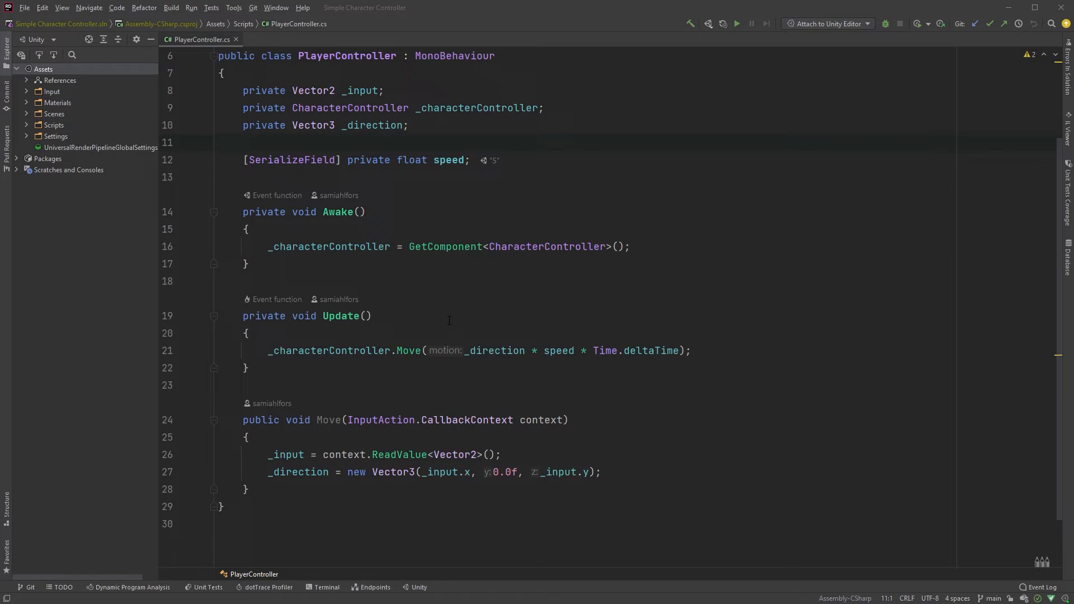
- Insert a blank line at the top of the Update method body
{"action": "left_click", "coordinate": [246, 333]}
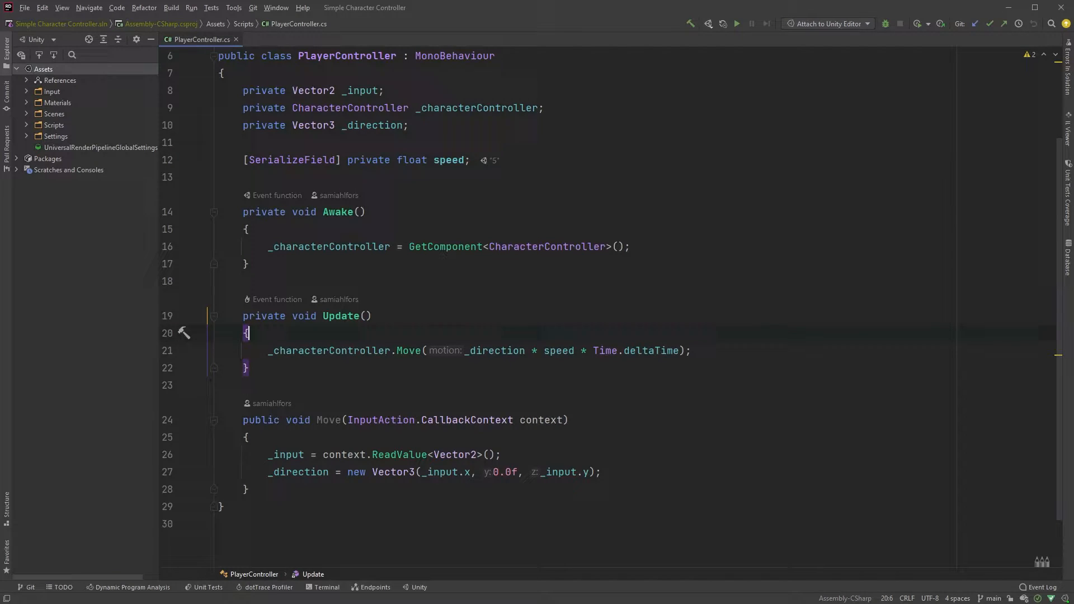
{"action": "key", "text": "Return"}
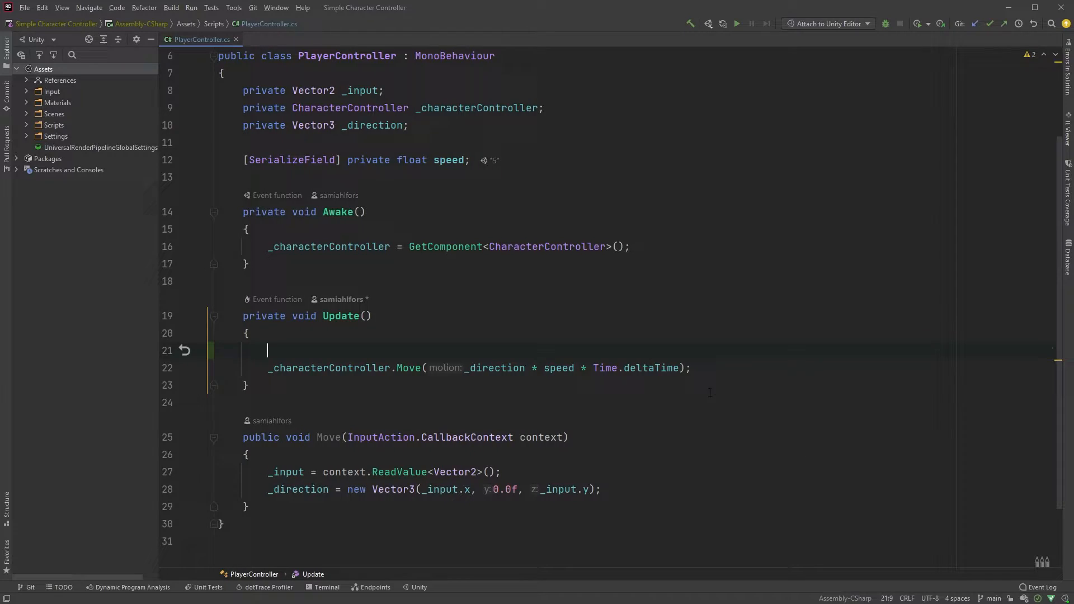
- Compute var targetAngle = Mathf.Atan2(_direction.x, _direction.z) * Mathf.Rad2Deg
{"action": "type", "text": "var_targetAngle = Mathf.Atan"}
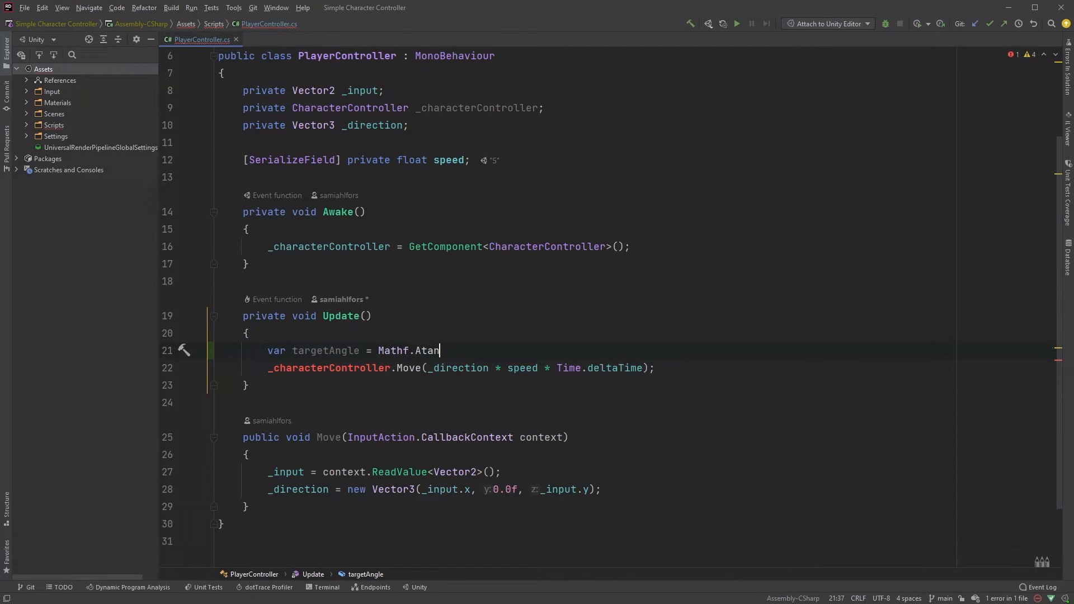
{"action": "type", "text": "2("}
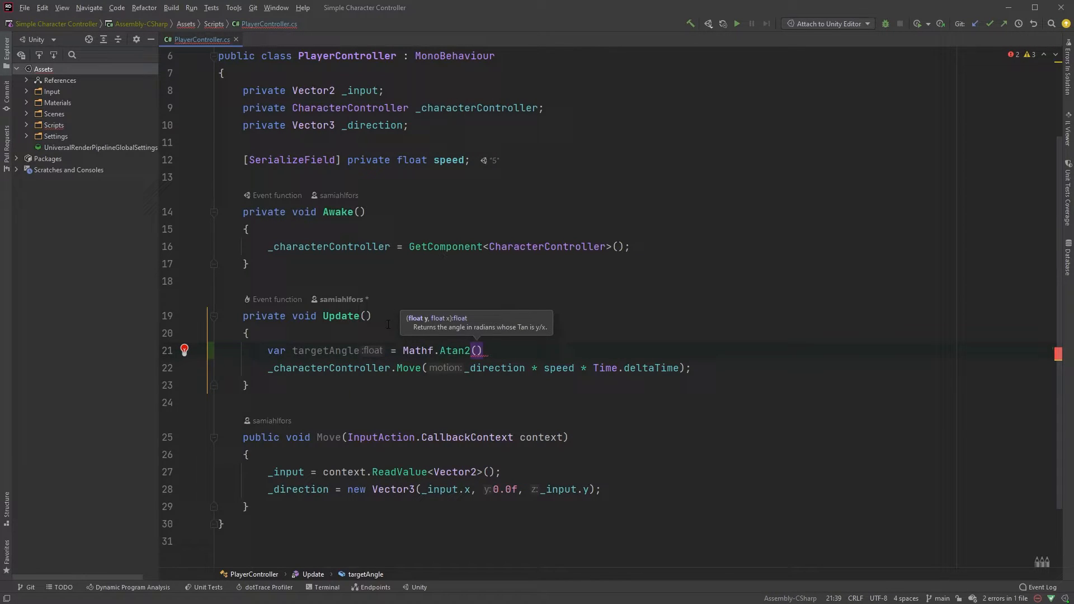
{"action": "mouse_move", "coordinate": [447, 326]}
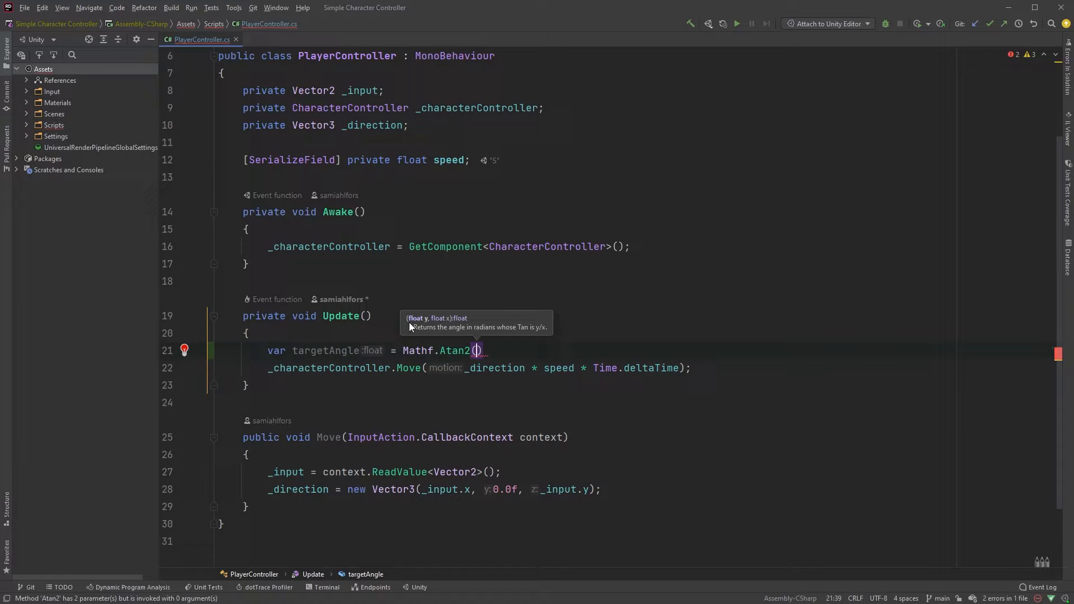
{"action": "mouse_move", "coordinate": [432, 328]}
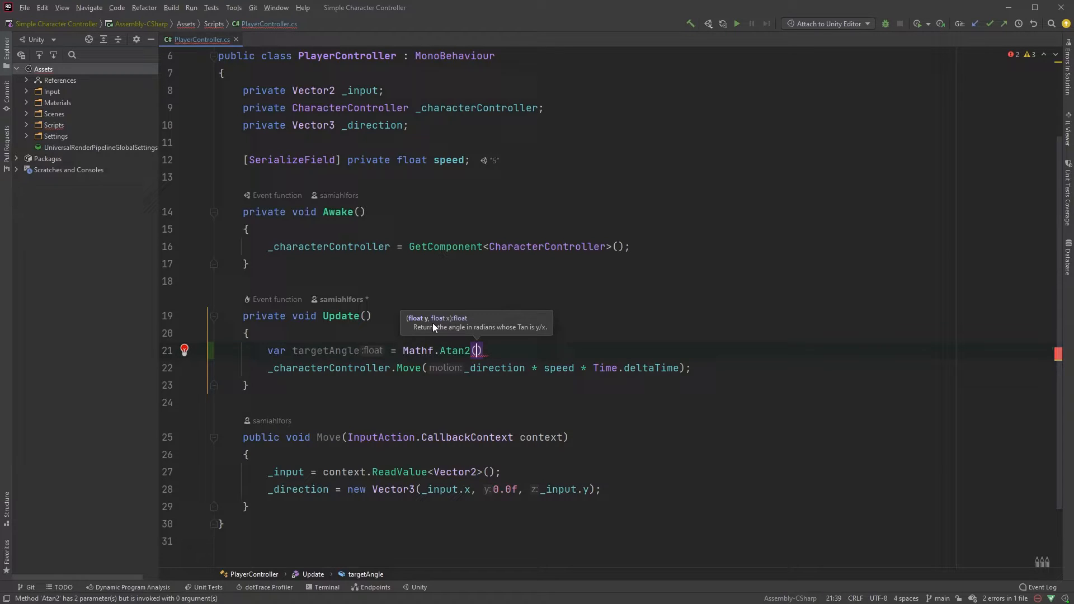
{"action": "type", "text": "_direction.x, dir"}
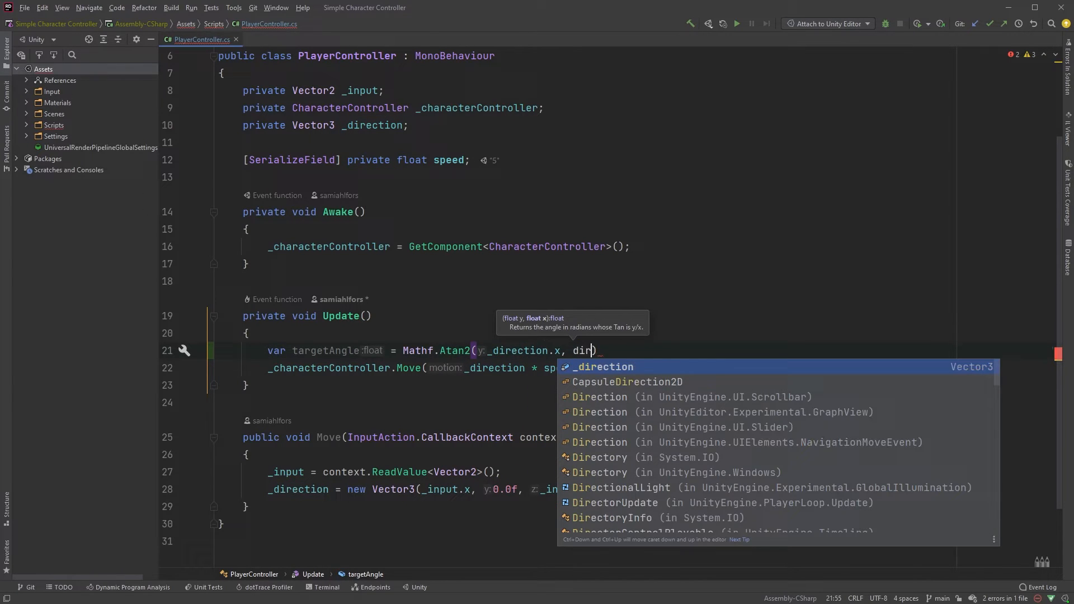
{"action": "type", "text": "_direction.z);"}
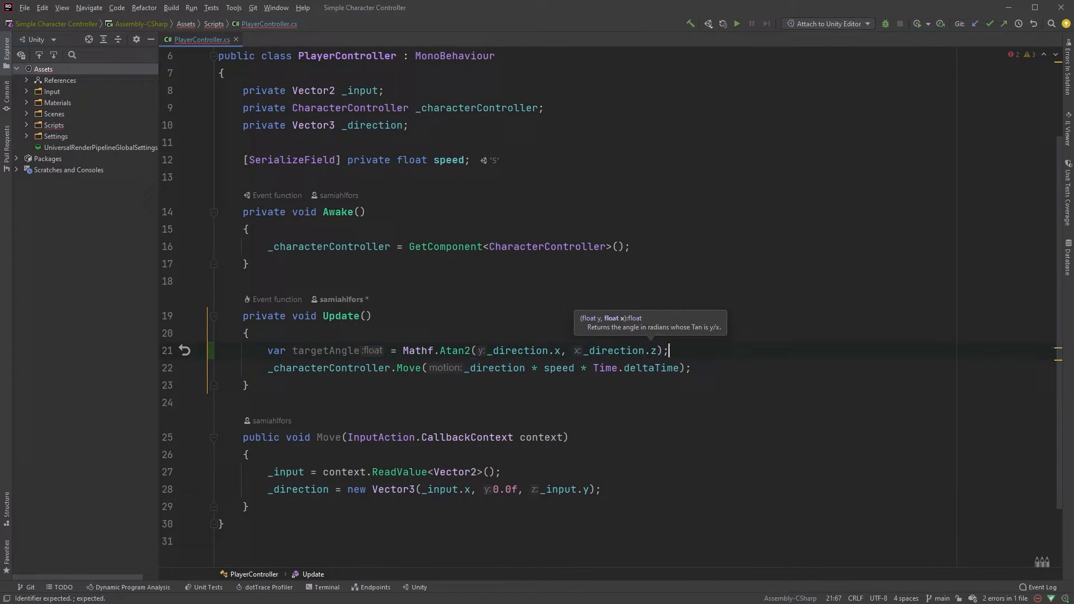
{"action": "type", "text": "* Mathf.Rad2Deg"}
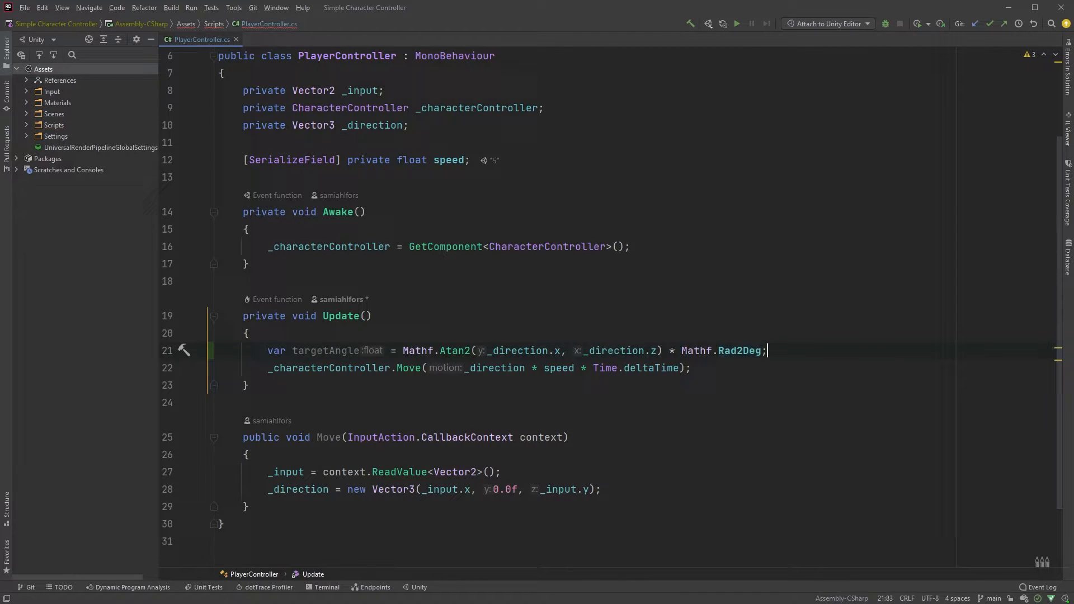
- Assign transform.rotation = Quaternion.Euler(0.0f, targetAngle, 0.0f)
{"action": "type", "text": "tra"}
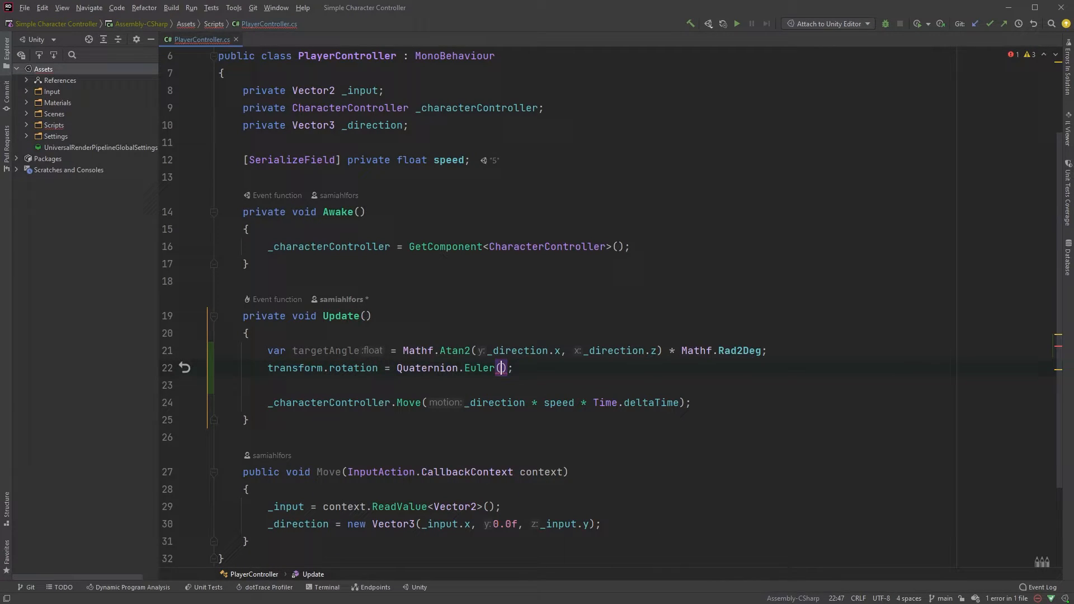
{"action": "type", "text": "0.0f, targetAngle, 0.0f"}
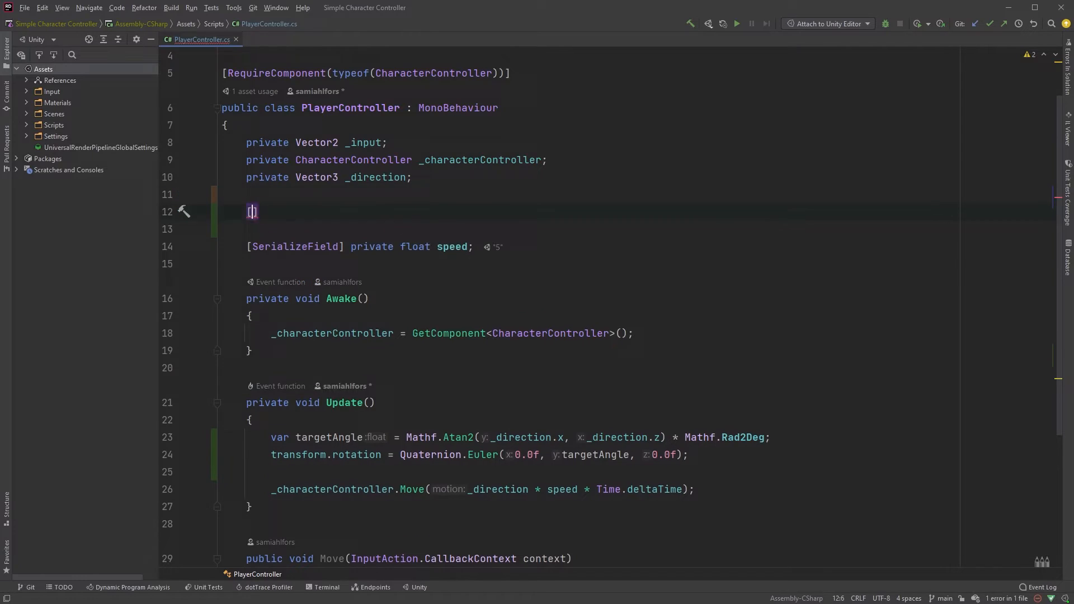
- Declare [SerializeField] private float smoothTime = 0.05f and a float _currentVelocity field
{"action": "type", "text": "[SerializeField] private float"}
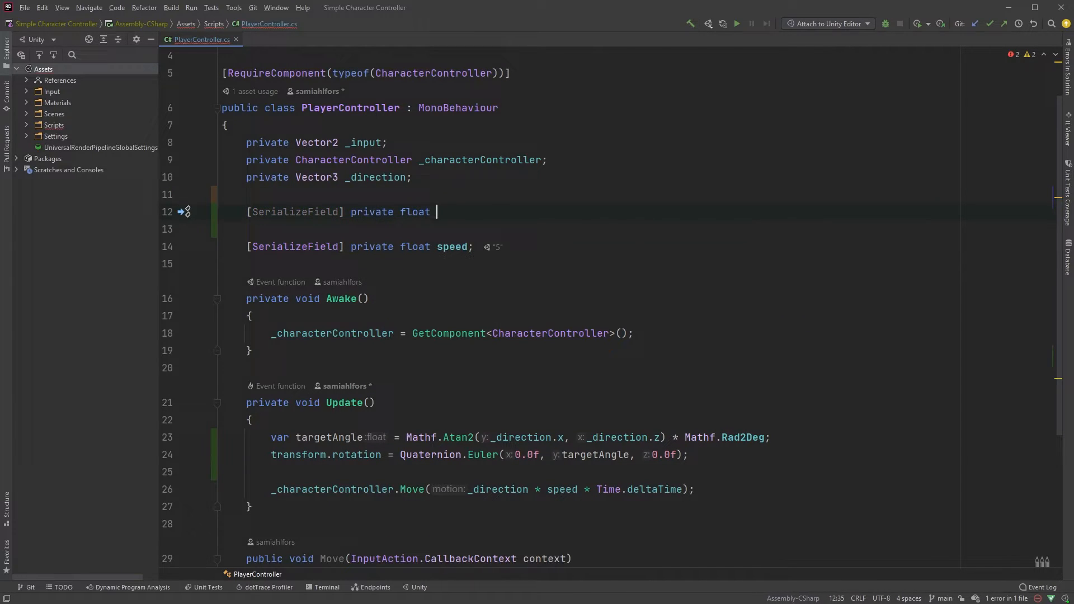
{"action": "type", "text": "smoothTime = 0.05f;"}
{"action": "left_click", "coordinate": [637, 228]}
{"action": "type", "text": "private floa"}
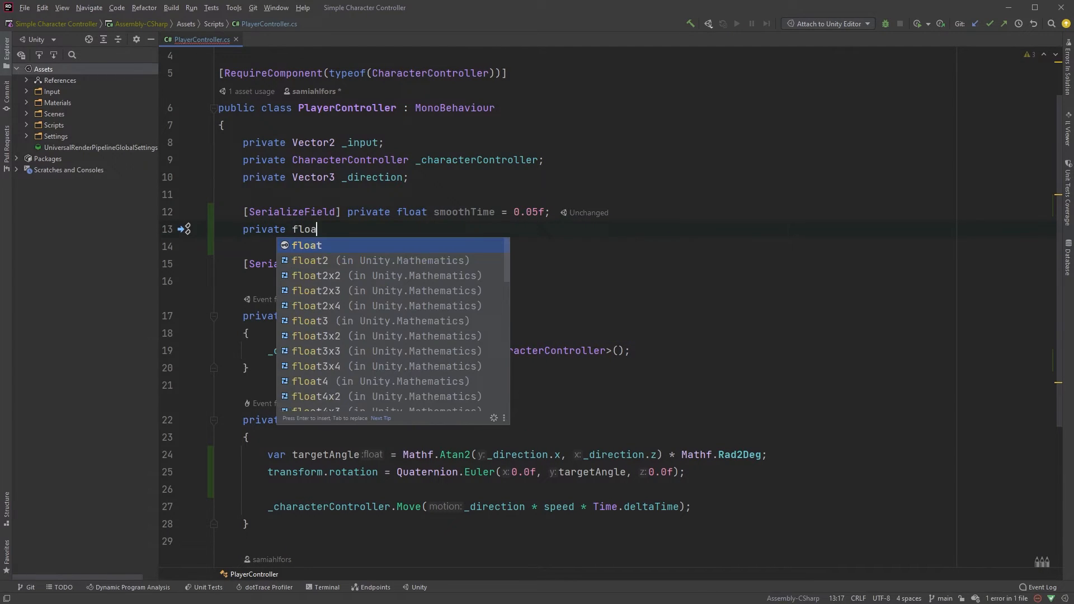
{"action": "type", "text": "_currentVeloci"}
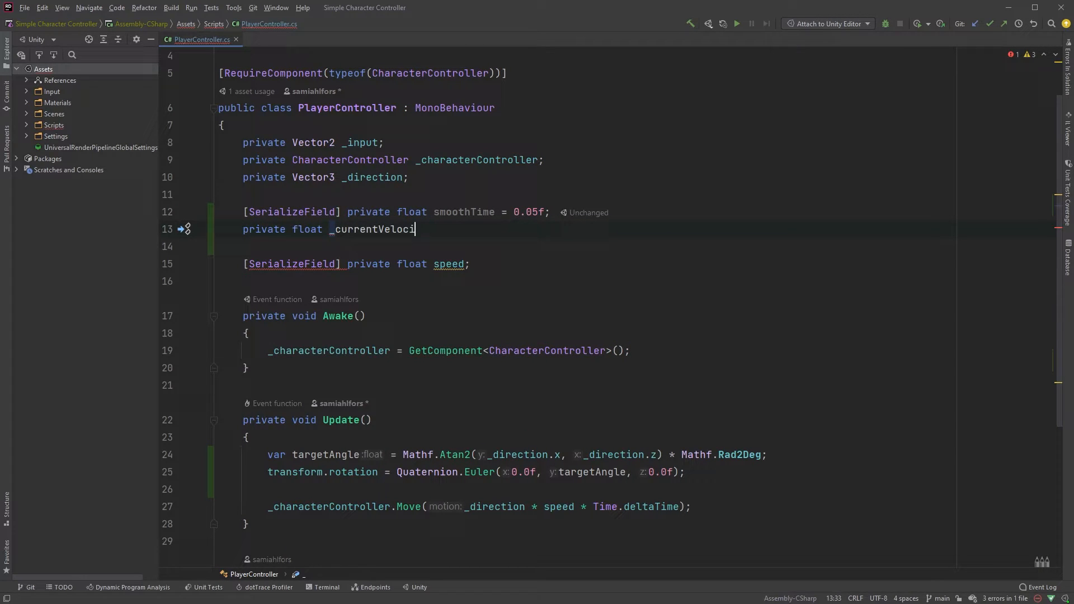
{"action": "type", "text": "ty;"}
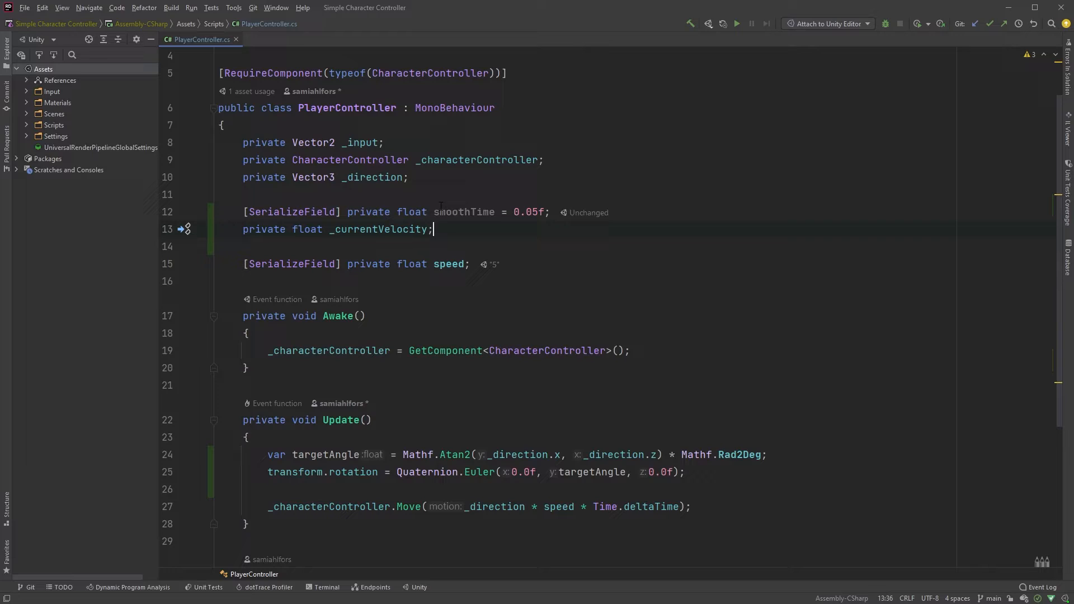
- Compute angle with Mathf.SmoothDampAngle(eulerAngles.y, targetAngle, ref _currentVelocity, smoothTime) and rotate by it
{"action": "double_click", "coordinate": [320, 454]}
{"action": "type", "text": "var angle = Mathf.SmoothDampAngle("}
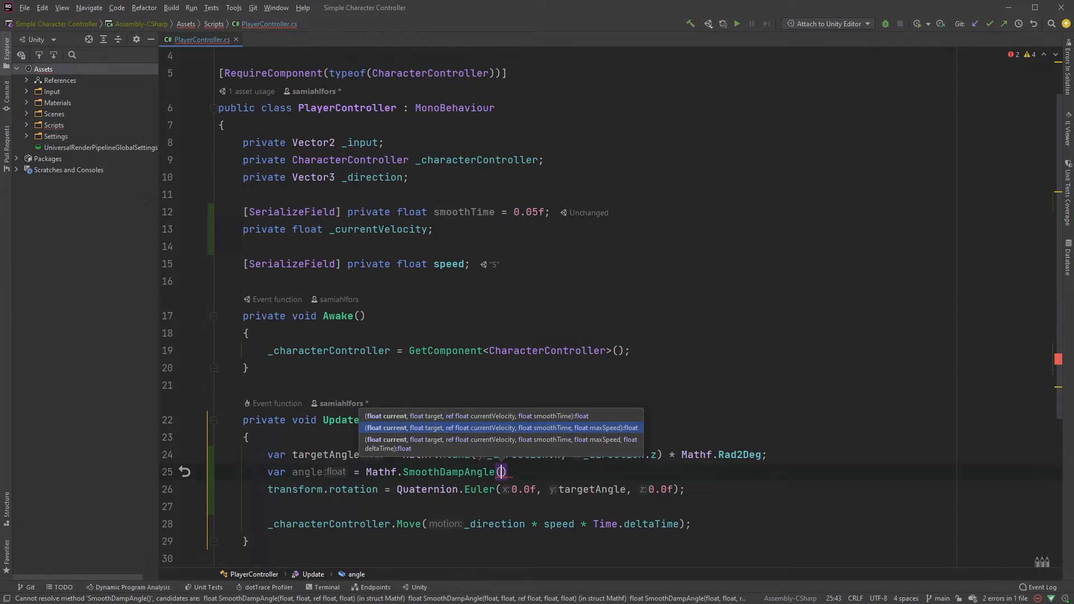
{"action": "type", "text": "transform.eulerAngles"}
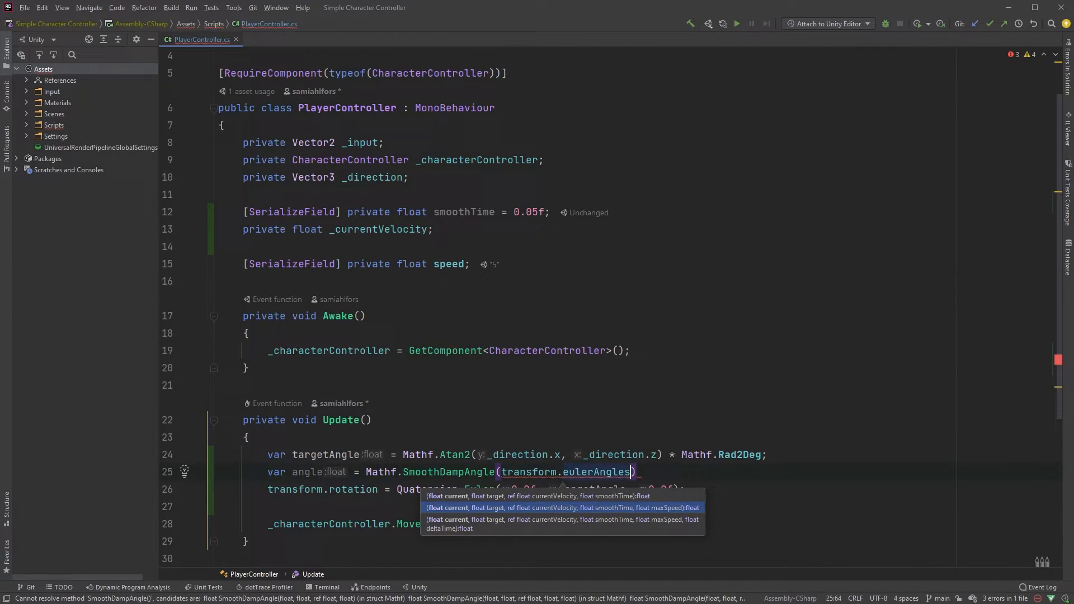
{"action": "type", "text": ".y,"}
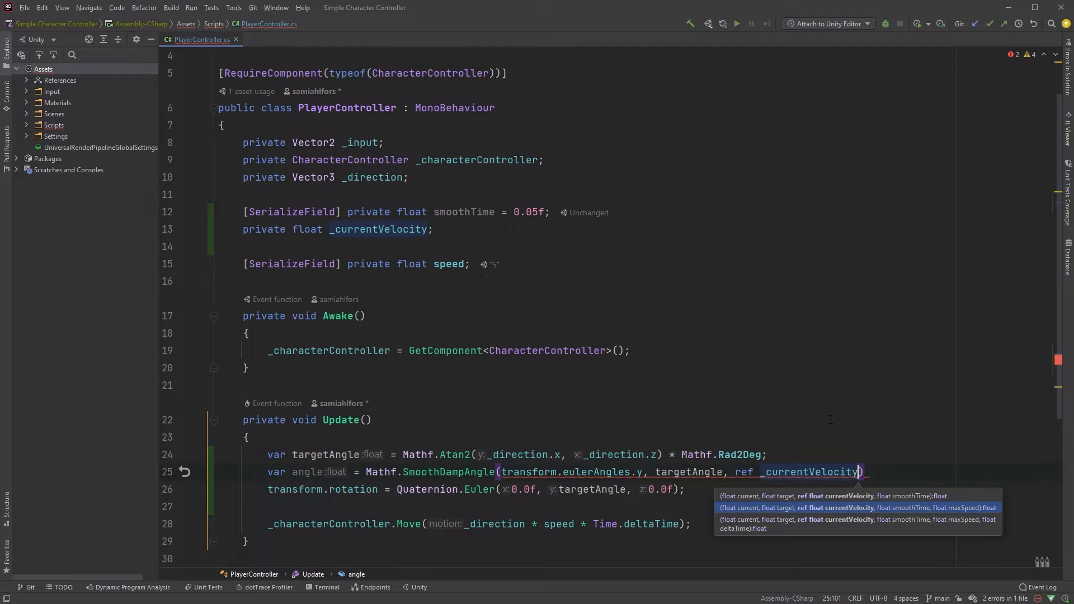
{"action": "type", "text": ", smoothTime"}
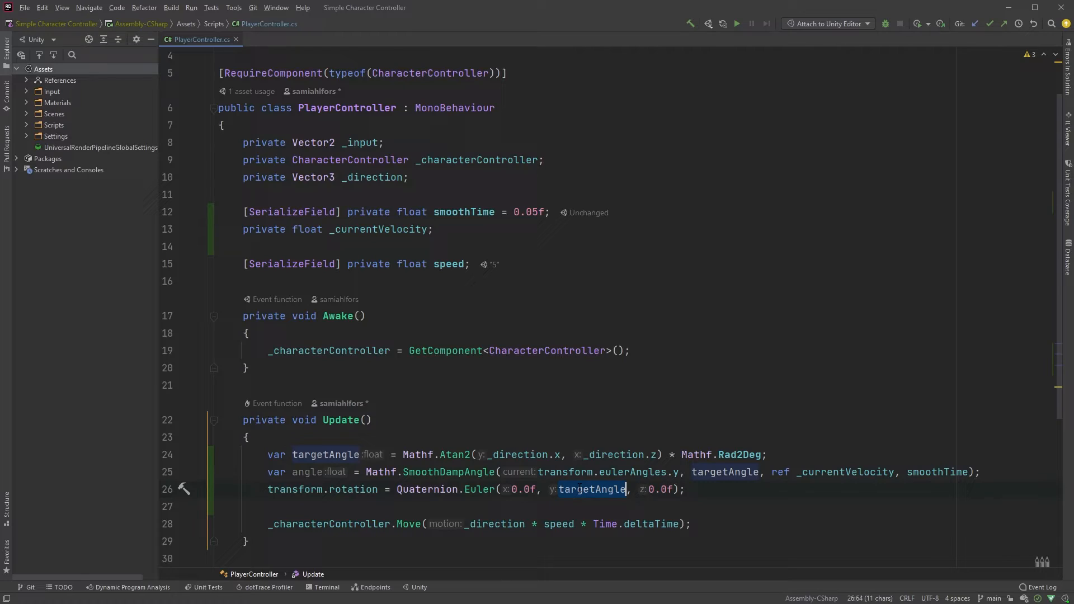
{"action": "type", "text": "angle"}
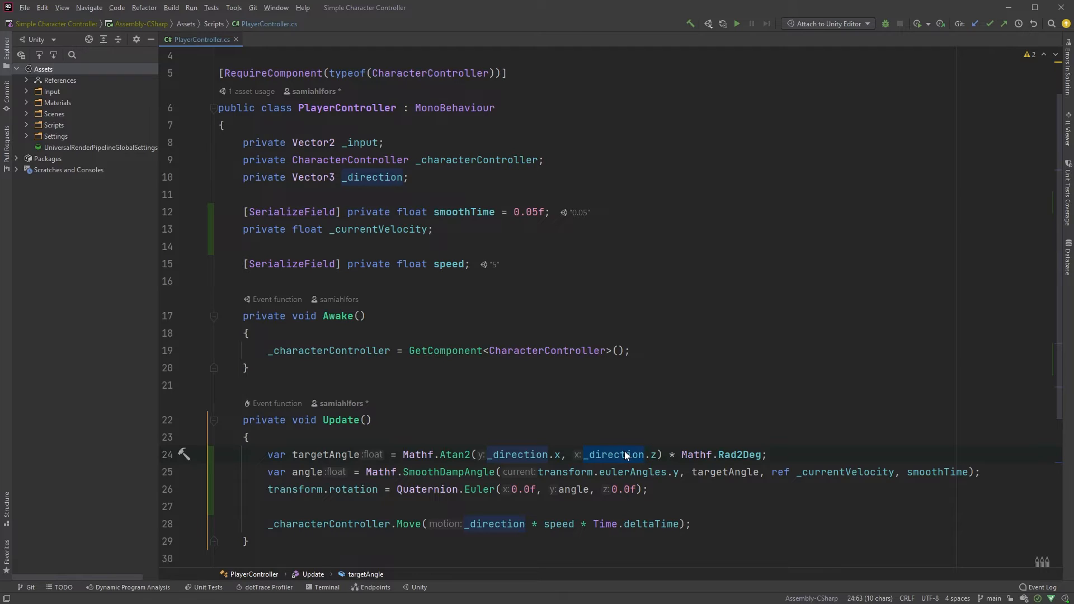
- Add if (_input.sqrMagnitude == 0) return; at the top of Update
{"action": "type", "text": "if (_input.sqrMagnitude"}
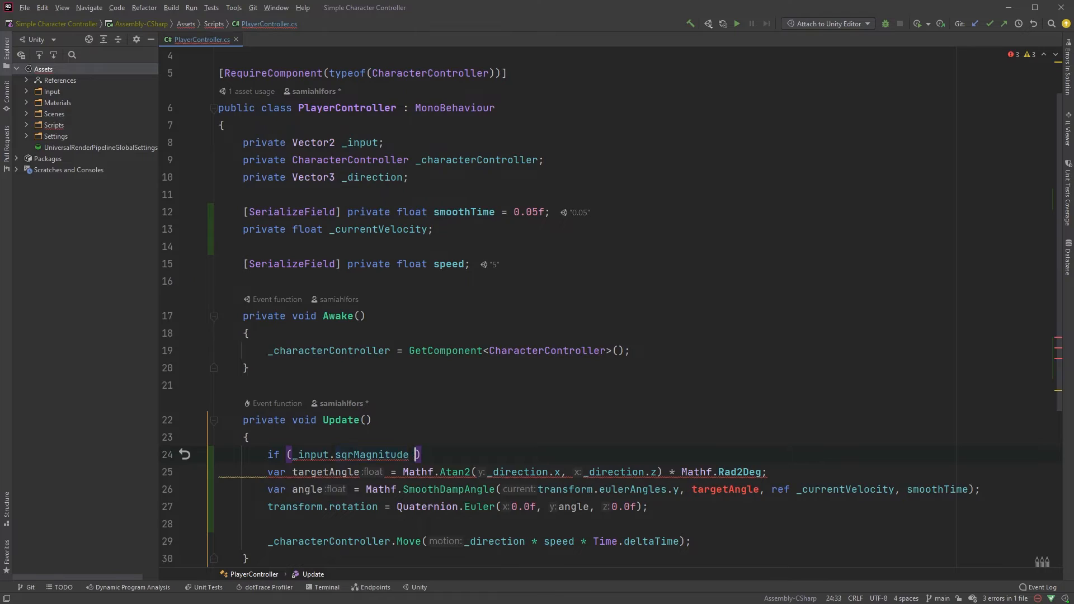
{"action": "type", "text": "== 0) return;"}
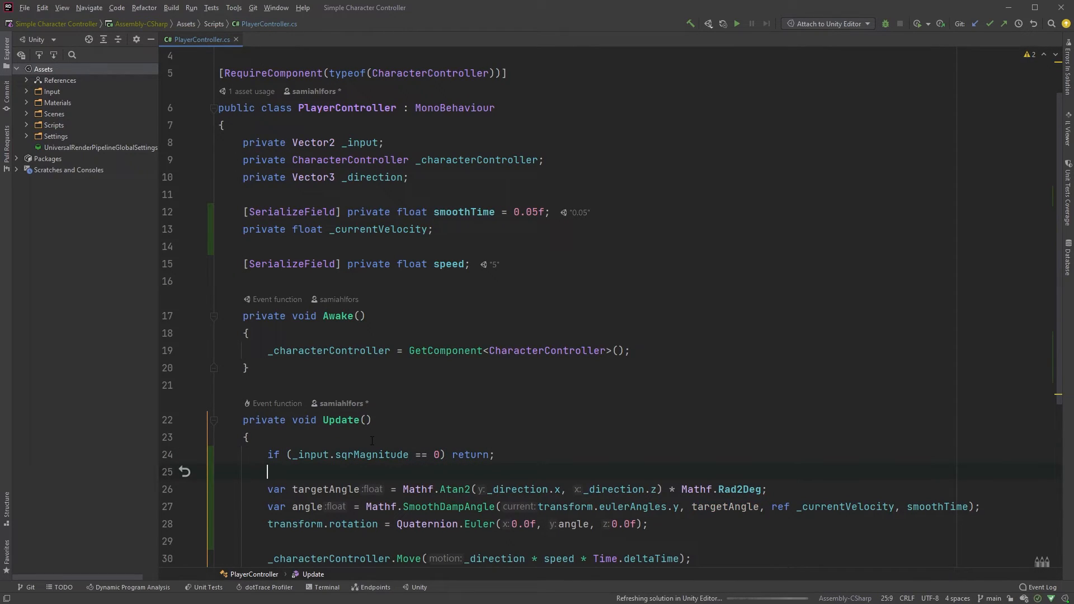
{"action": "mouse_move", "coordinate": [695, 462]}
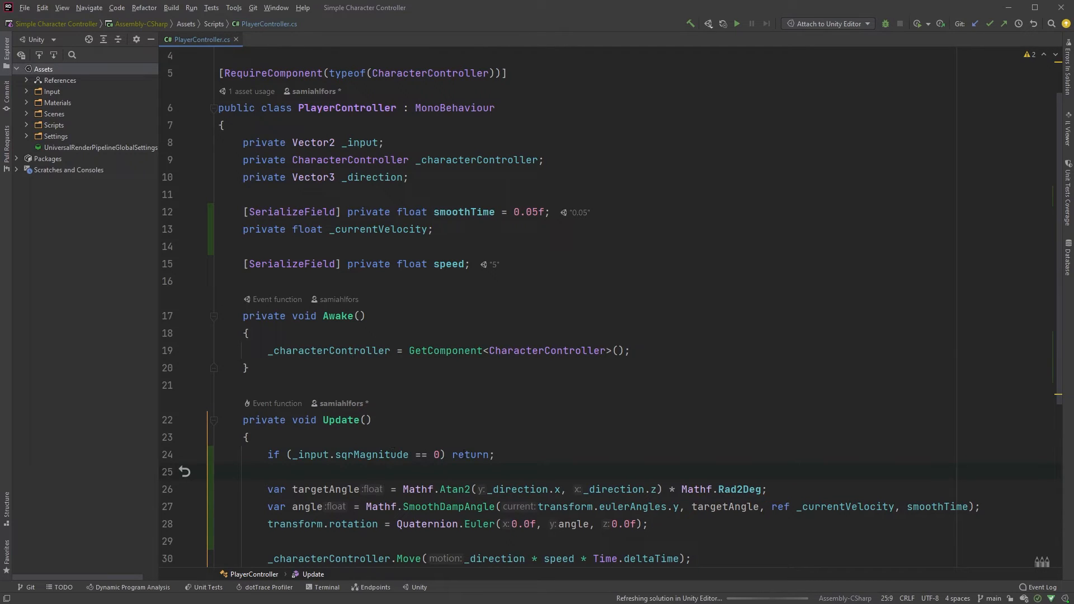
{"action": "scroll", "scroll_direction": "down", "scroll_amount": 3}
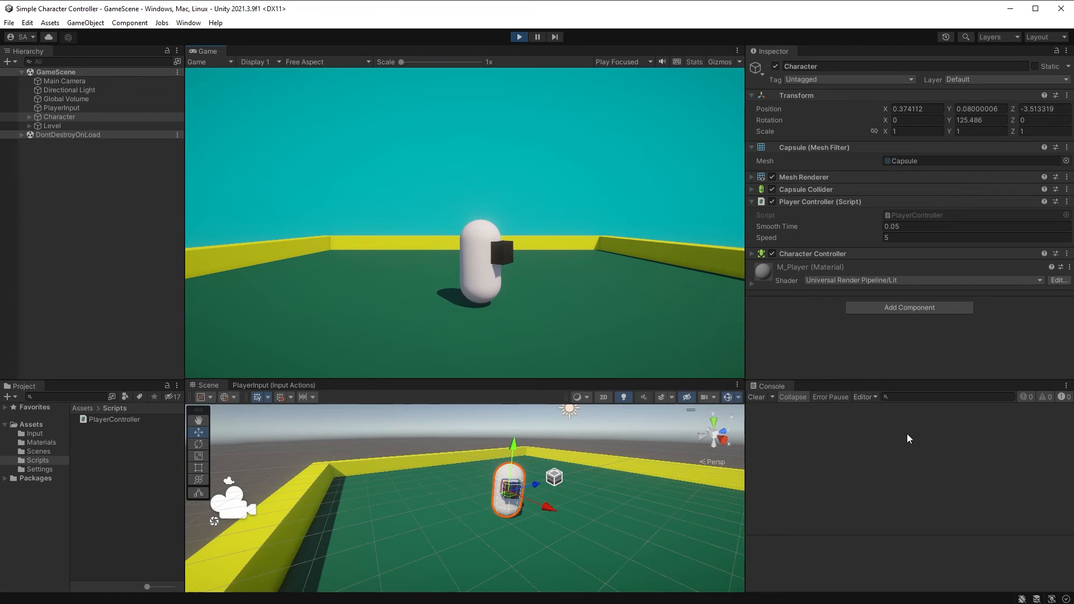
{"action": "mouse_move", "coordinate": [577, 447]}
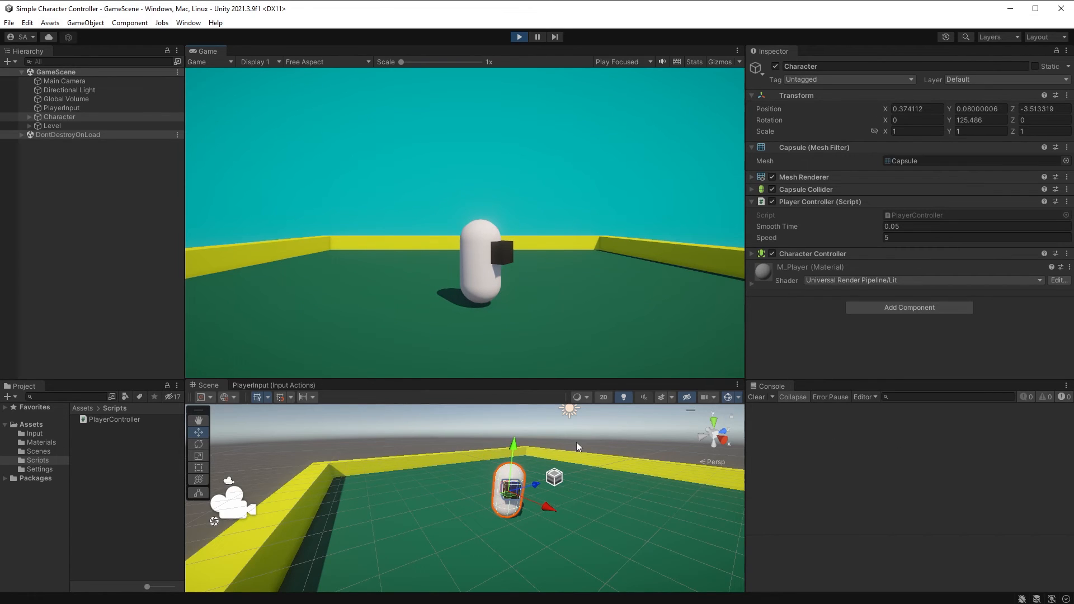